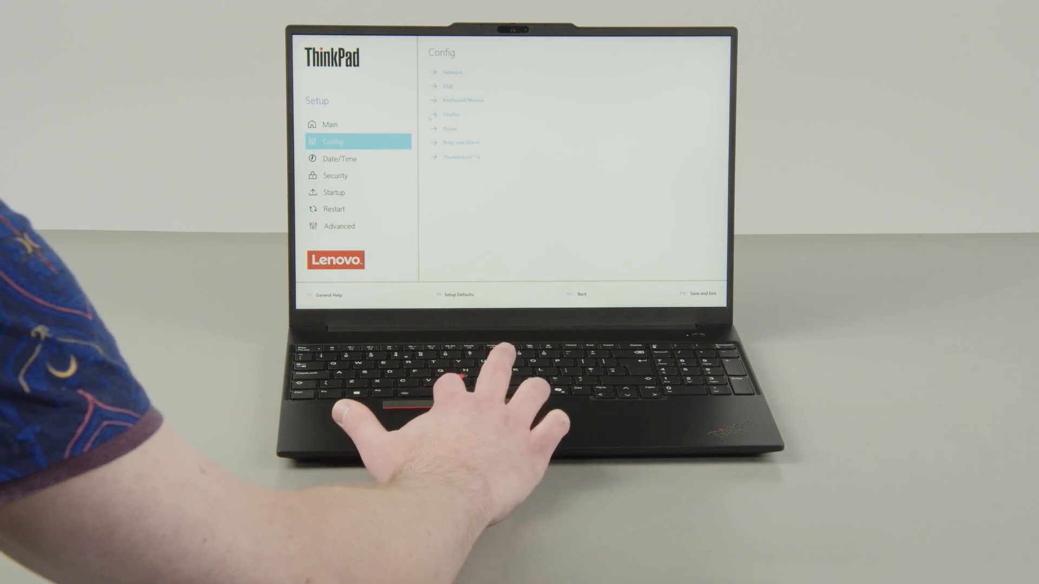
Open the Power page under Config in ThinkPad BIOS Setup to show power management options.
click(449, 128)
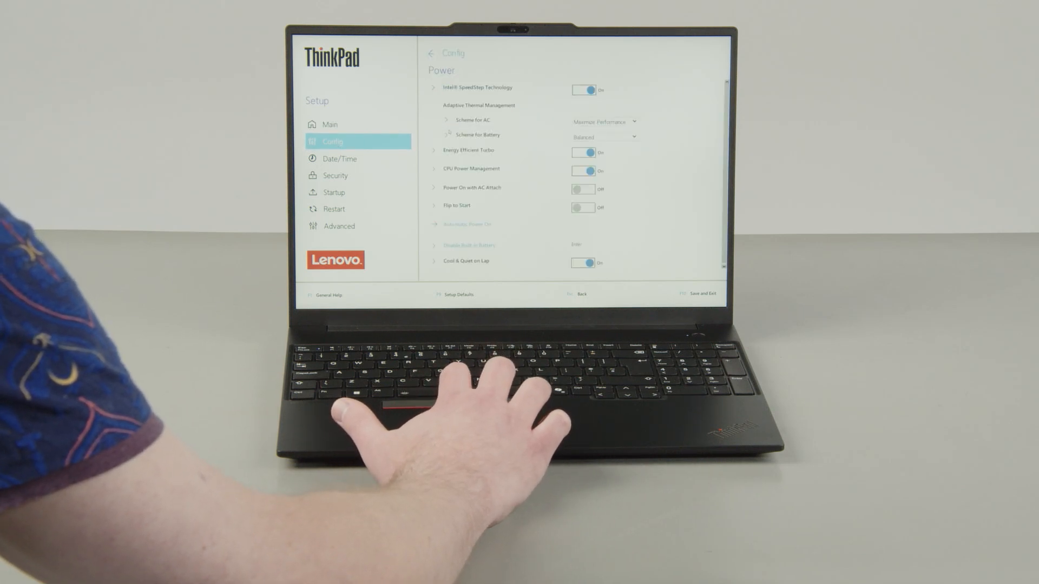